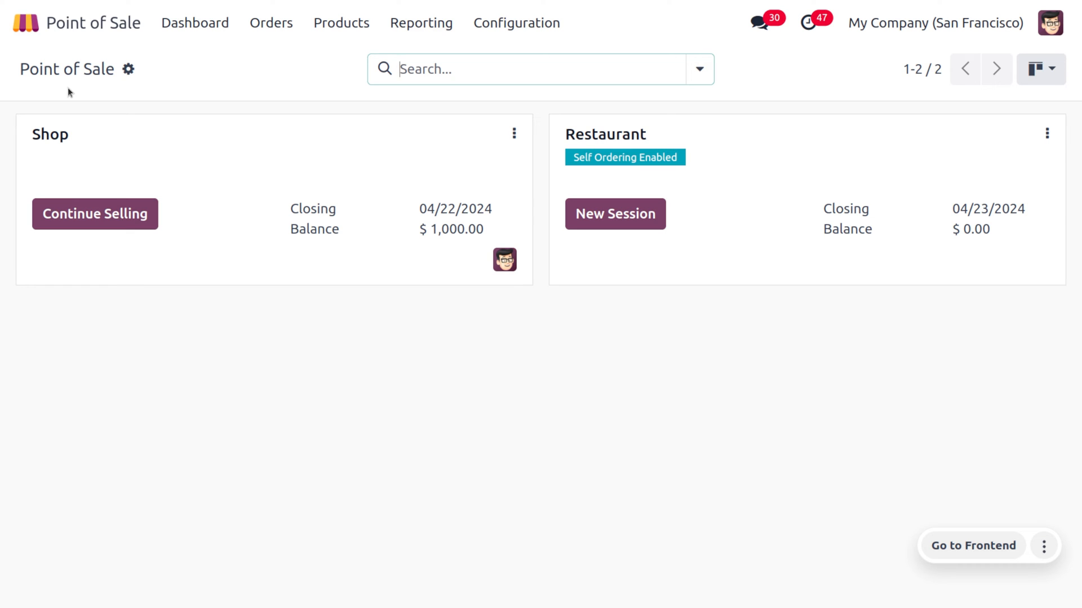
pyautogui.moveTo(1046, 149)
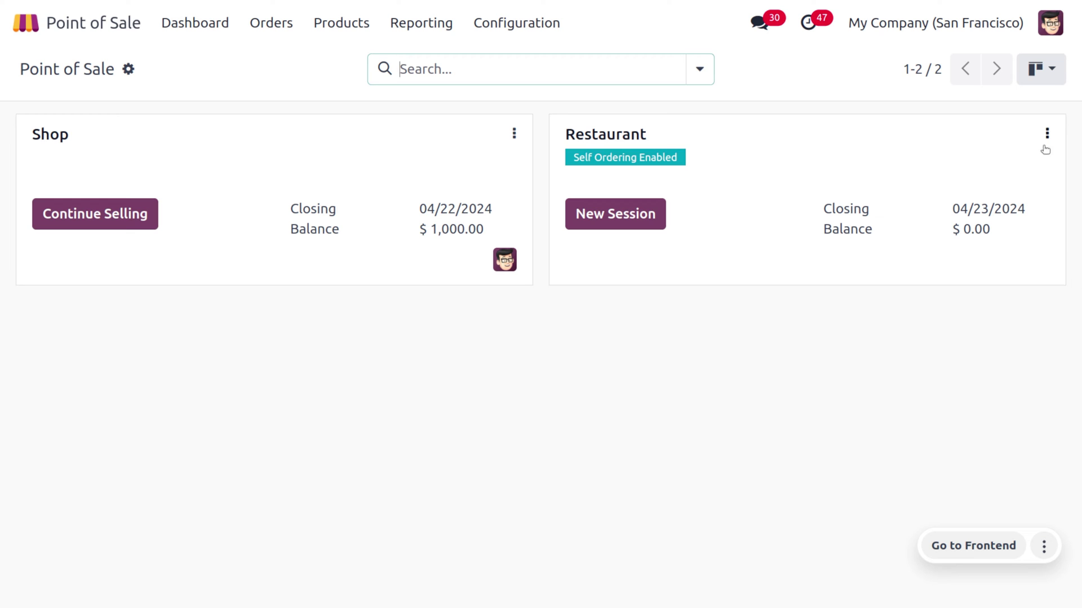
# - Check the Restaurant card's options, then launch a new Restaurant POS session
pyautogui.click(1047, 133)
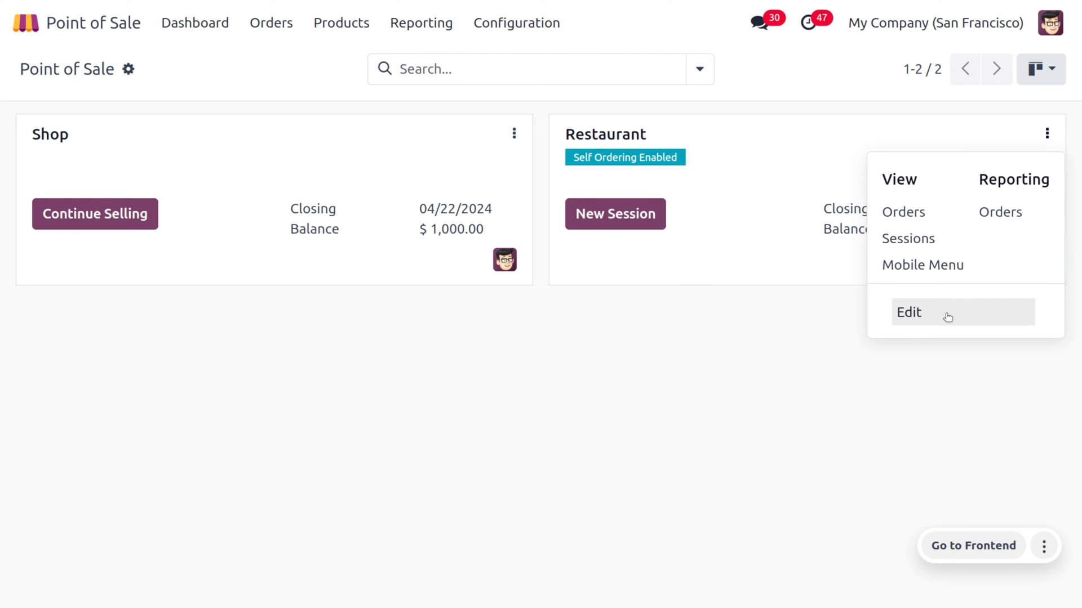
pyautogui.click(909, 312)
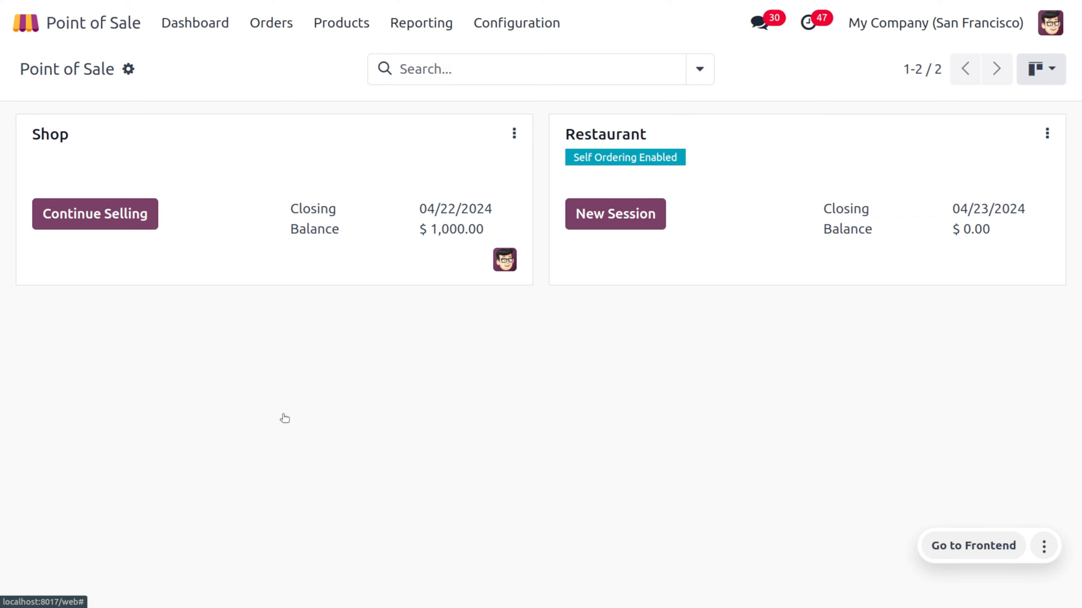
pyautogui.click(128, 69)
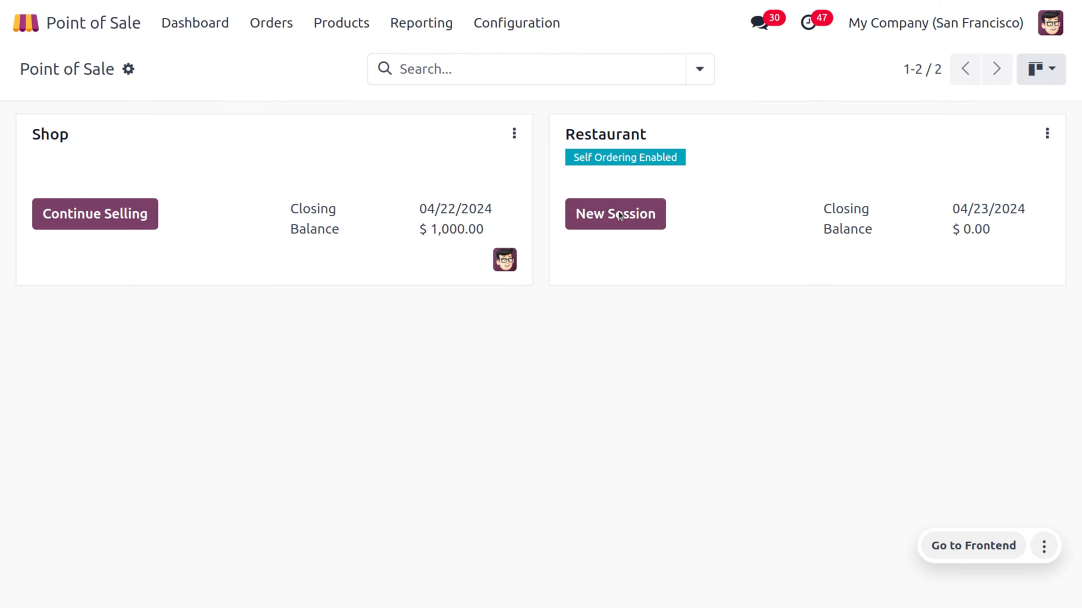
pyautogui.click(615, 214)
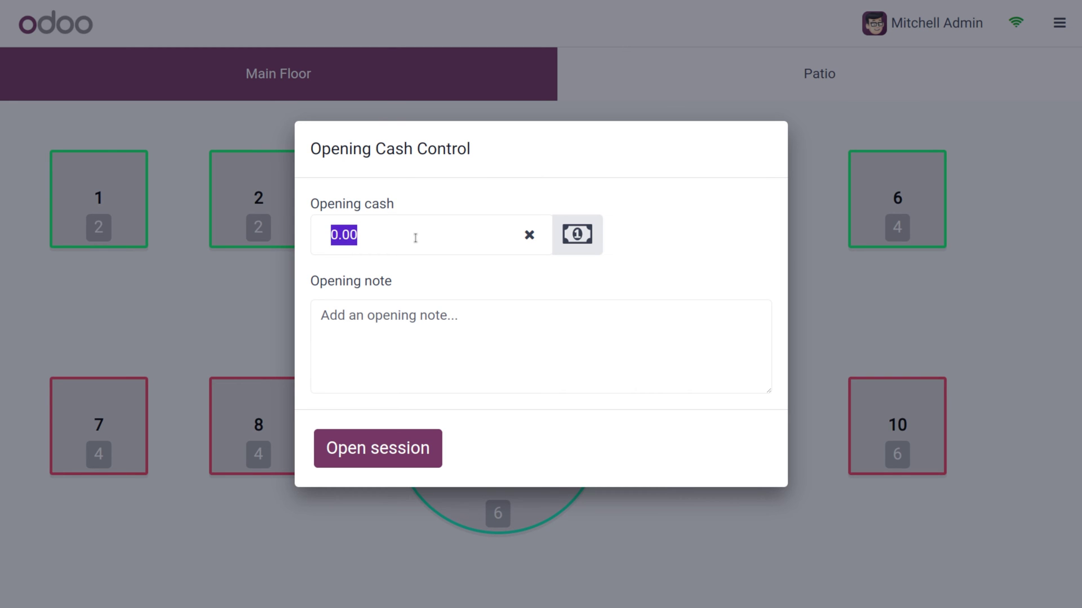
# - Open the session with 1000 cash and add a Bacon Burger and Burger Menu Combo to table 1
pyautogui.write('1000')
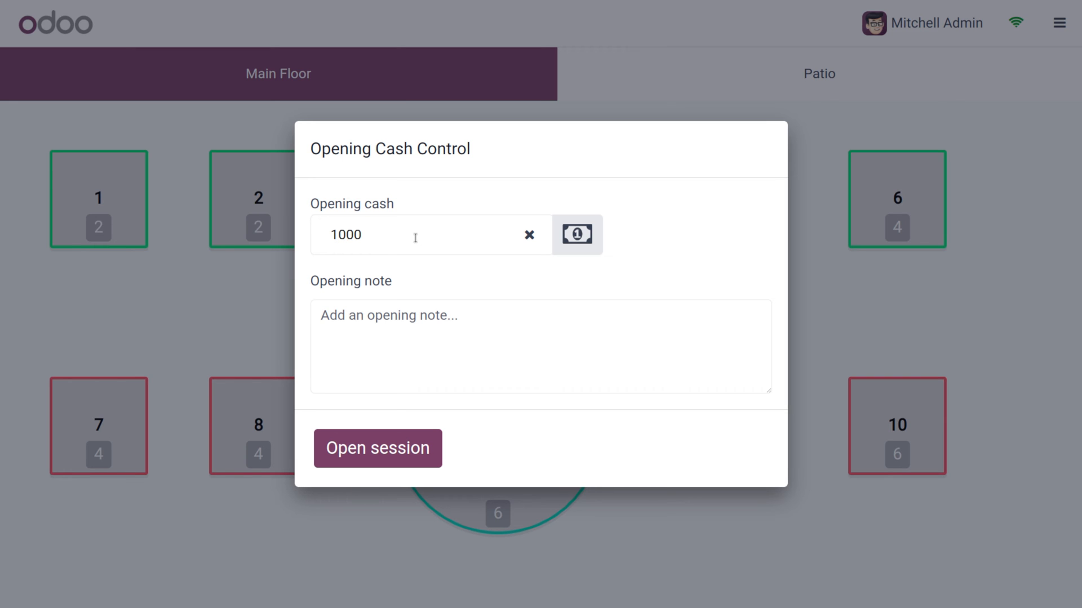
pyautogui.moveTo(378, 449)
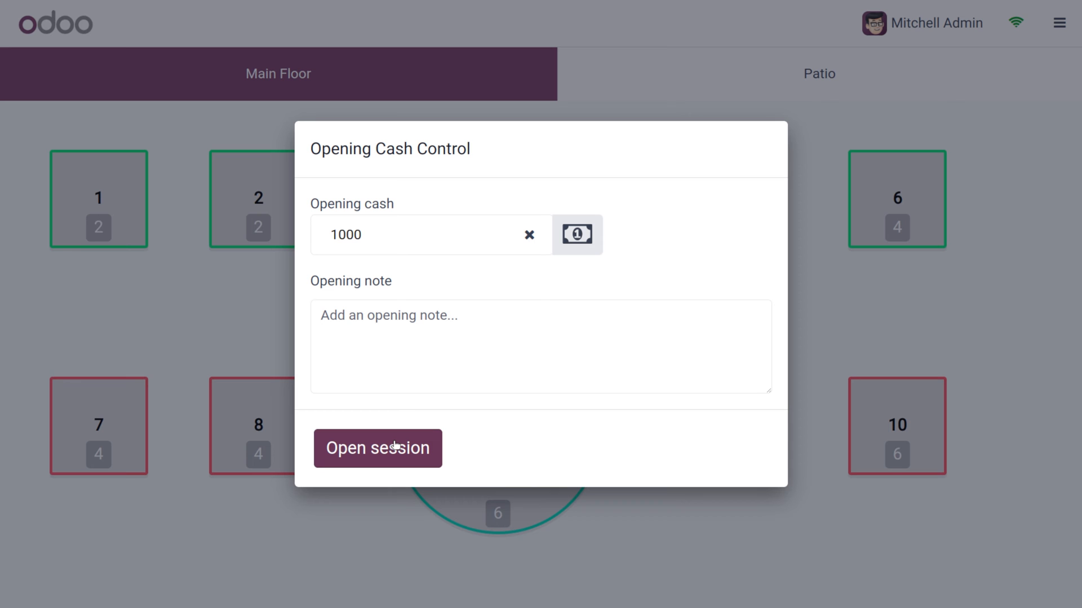
pyautogui.click(378, 449)
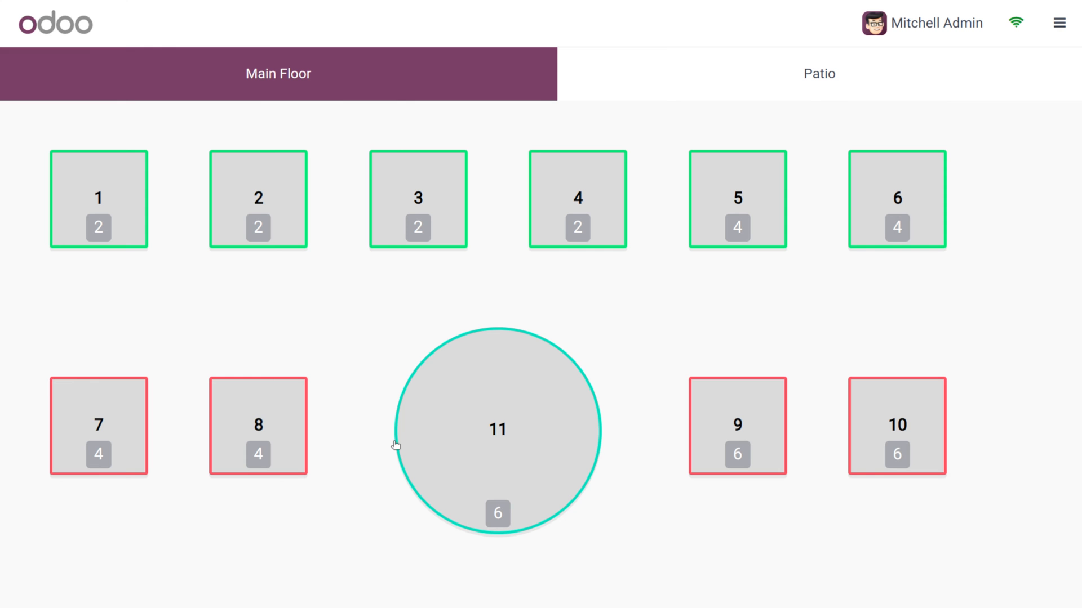
pyautogui.moveTo(108, 187)
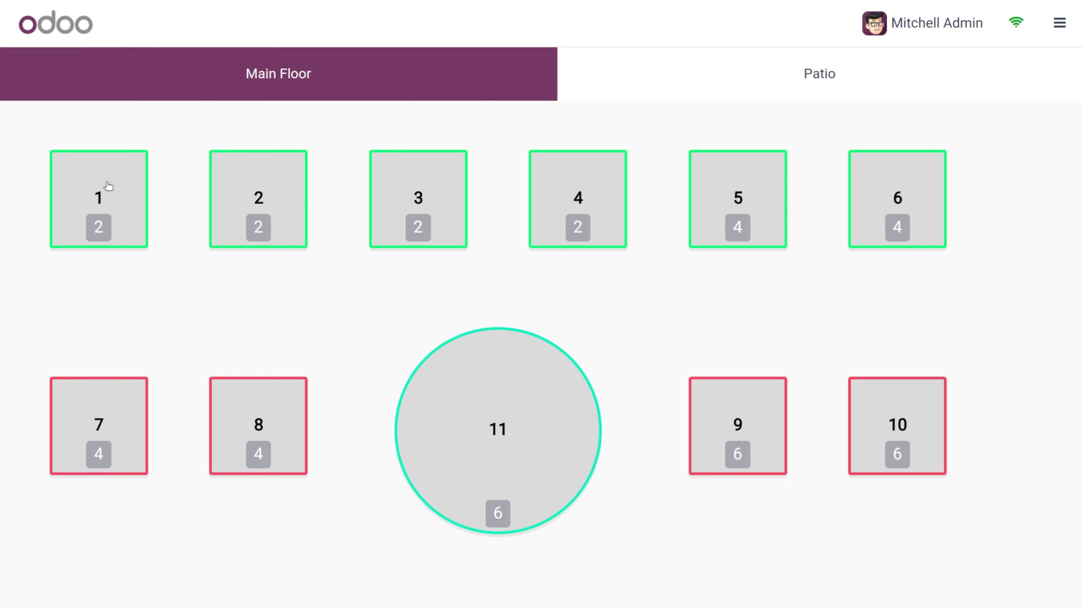
pyautogui.click(98, 199)
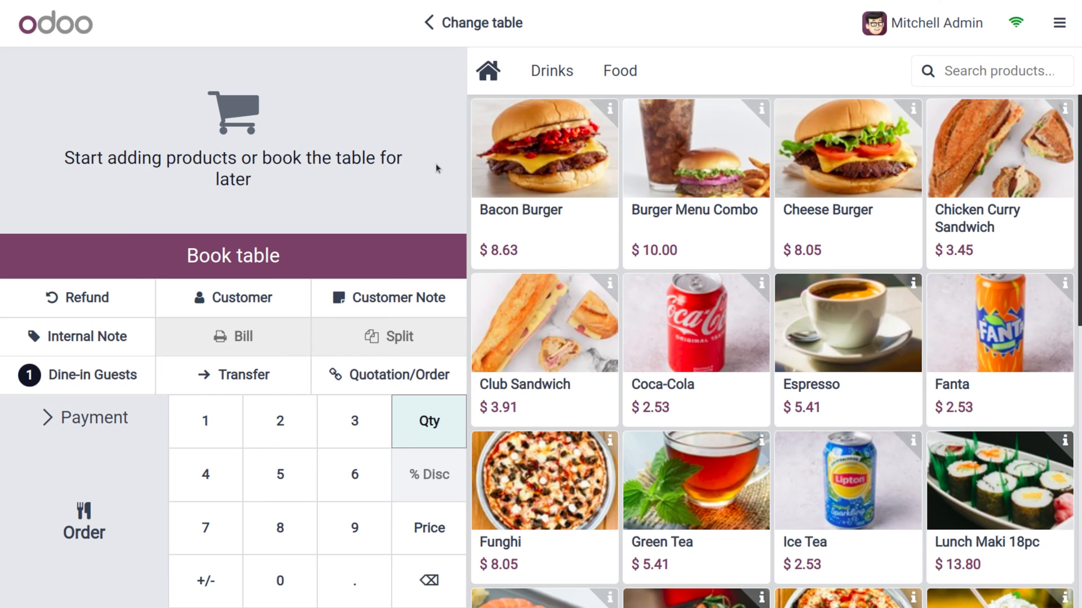
pyautogui.click(543, 166)
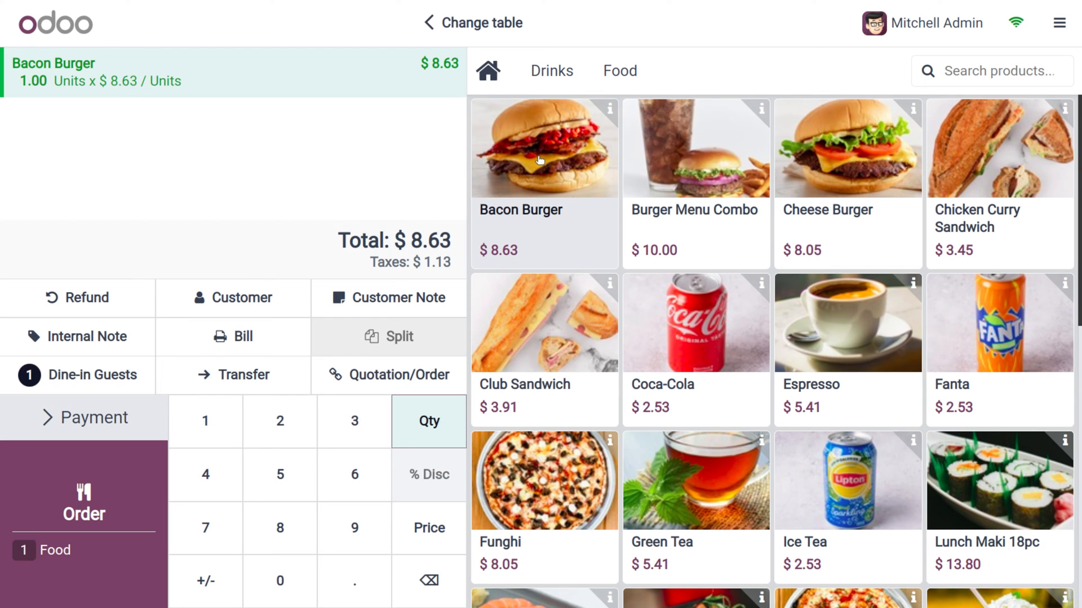
pyautogui.moveTo(695, 155)
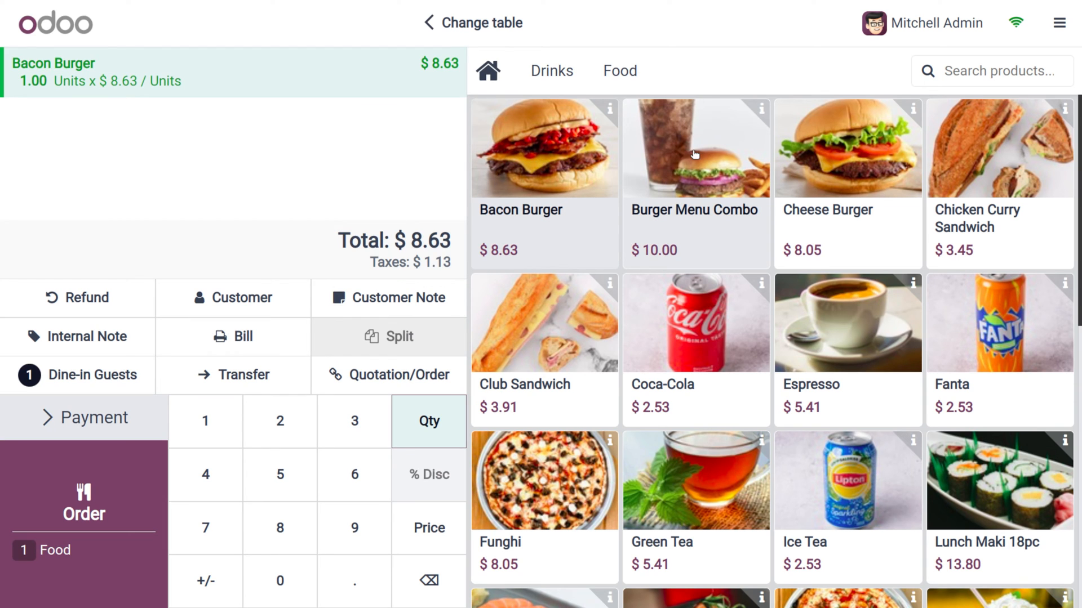
pyautogui.moveTo(688, 187)
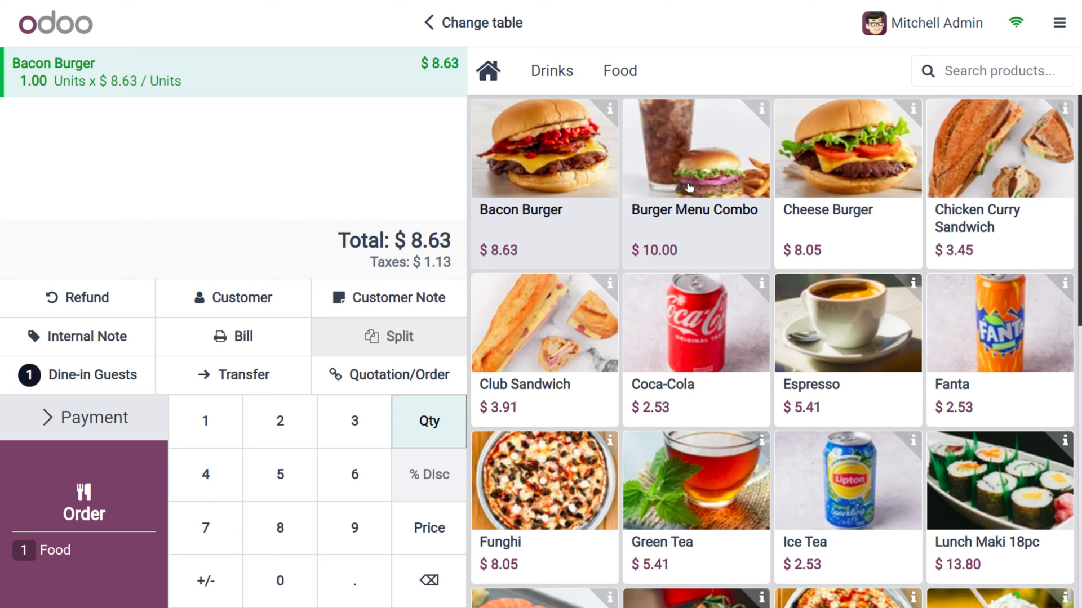
pyautogui.click(695, 147)
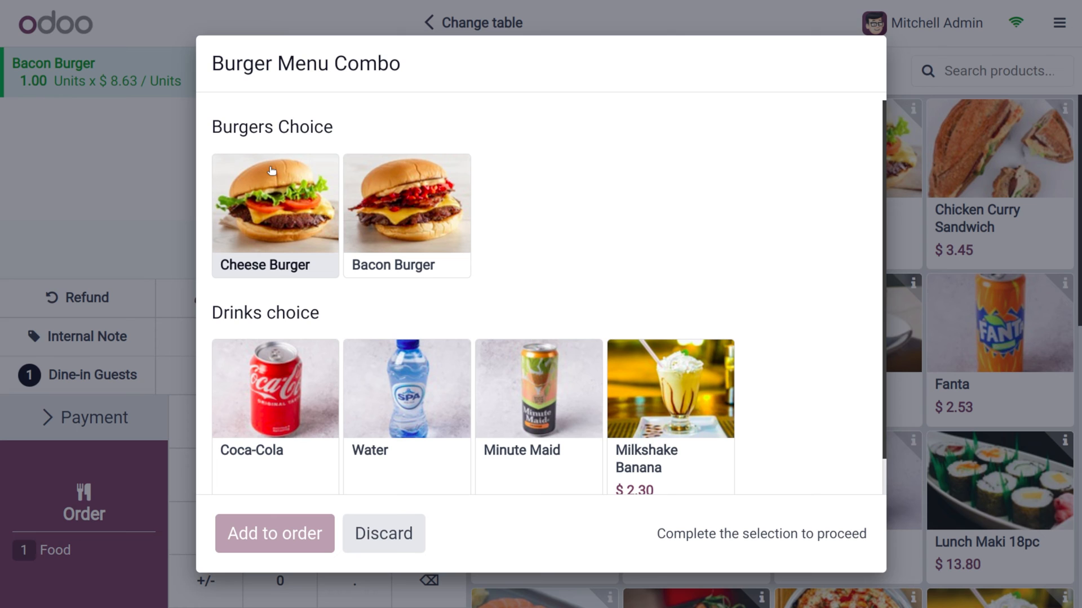
# - Finish the combo with Cheese Burger, then add Chicken Curry Sandwich, Fanta and Club Sandwich
pyautogui.click(274, 214)
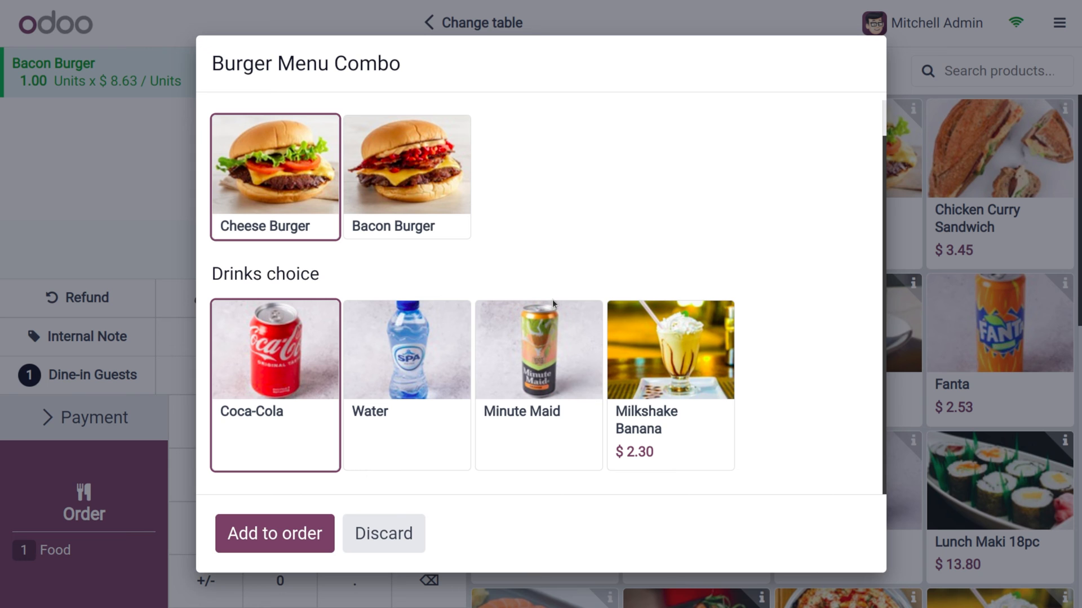
pyautogui.moveTo(275, 533)
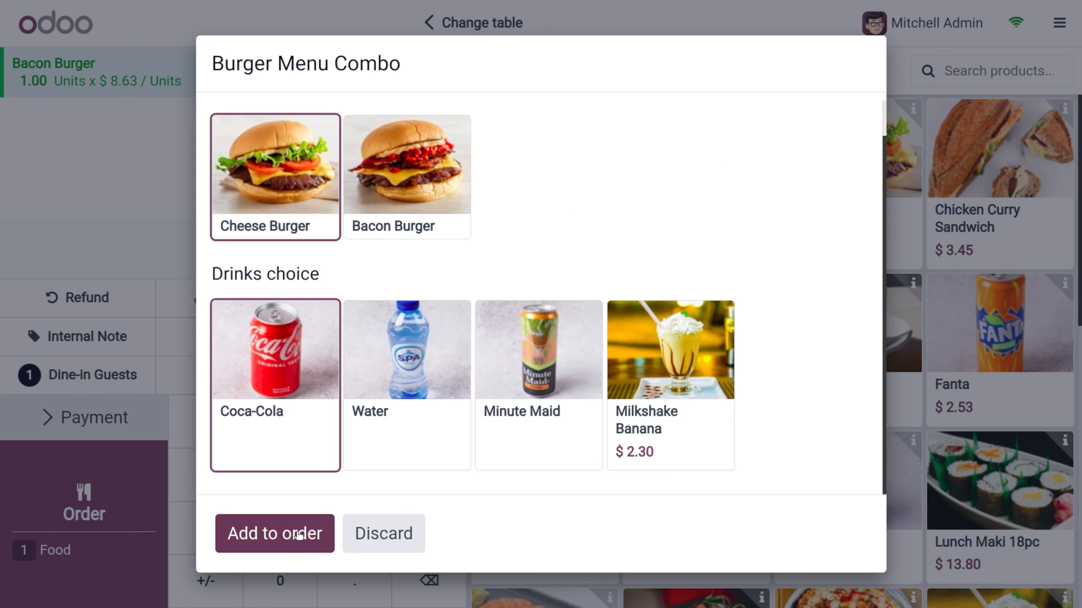
pyautogui.click(274, 533)
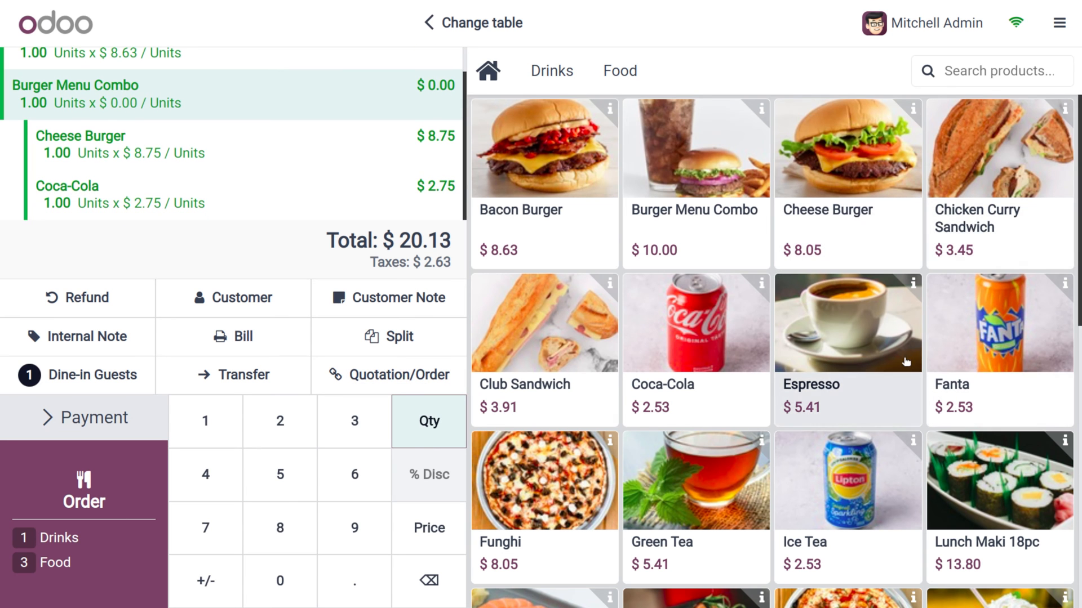
pyautogui.click(999, 172)
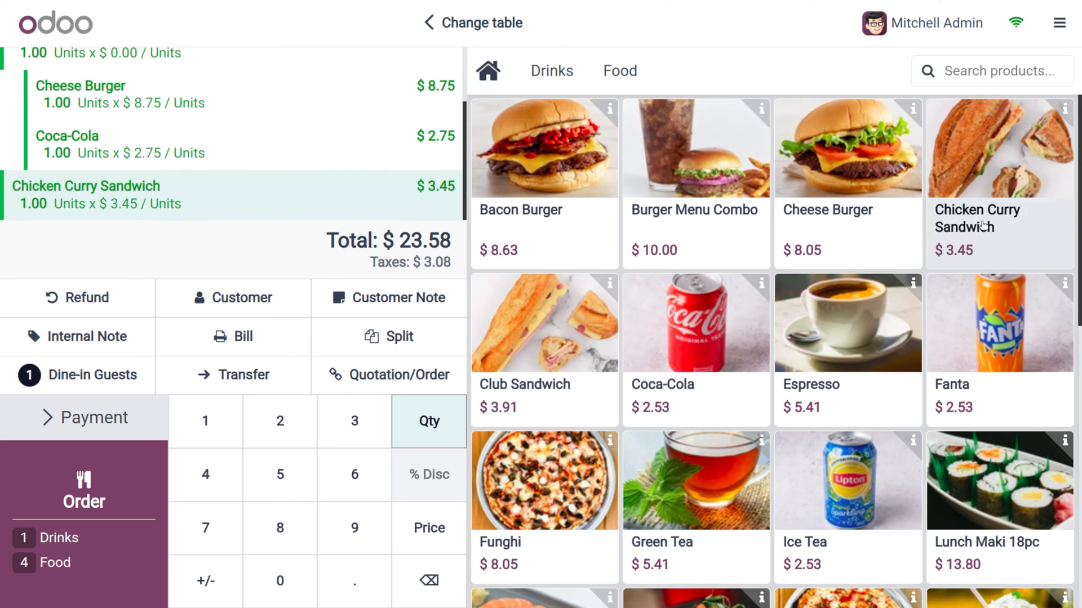
pyautogui.click(998, 323)
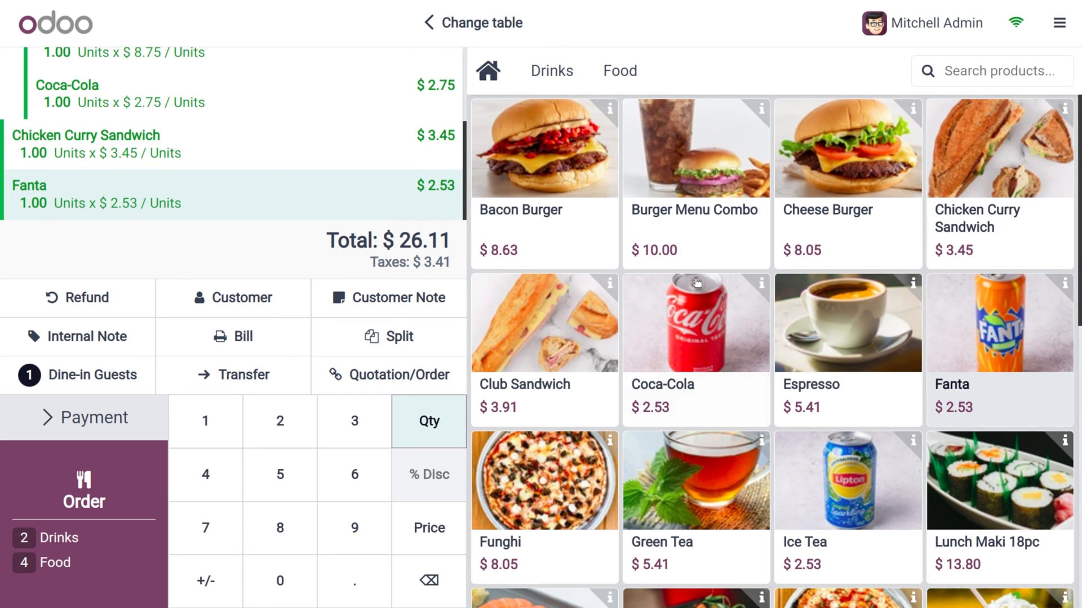
pyautogui.click(544, 322)
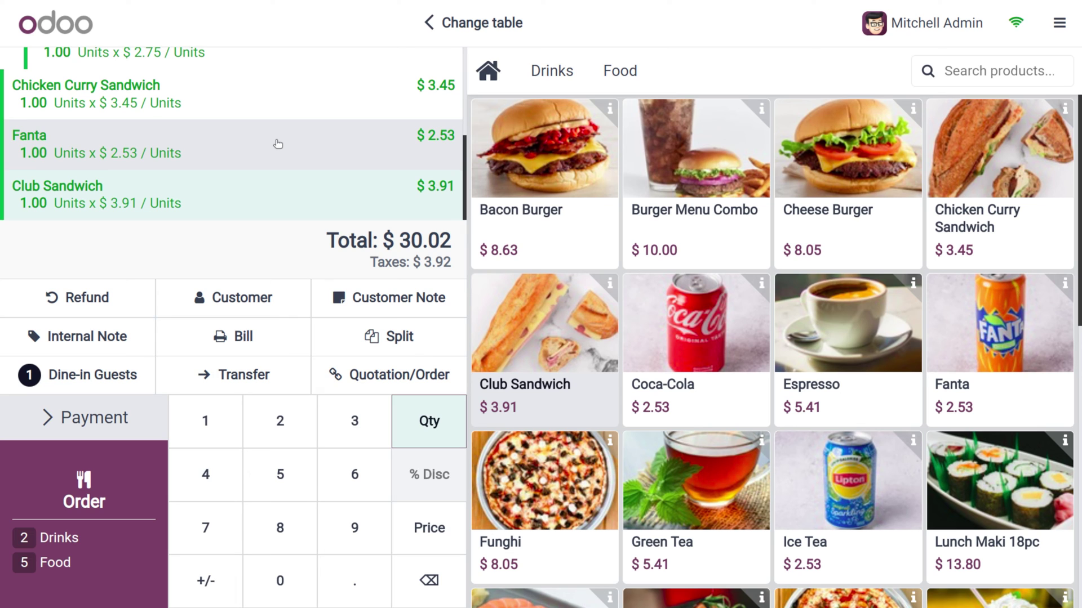
pyautogui.moveTo(388, 337)
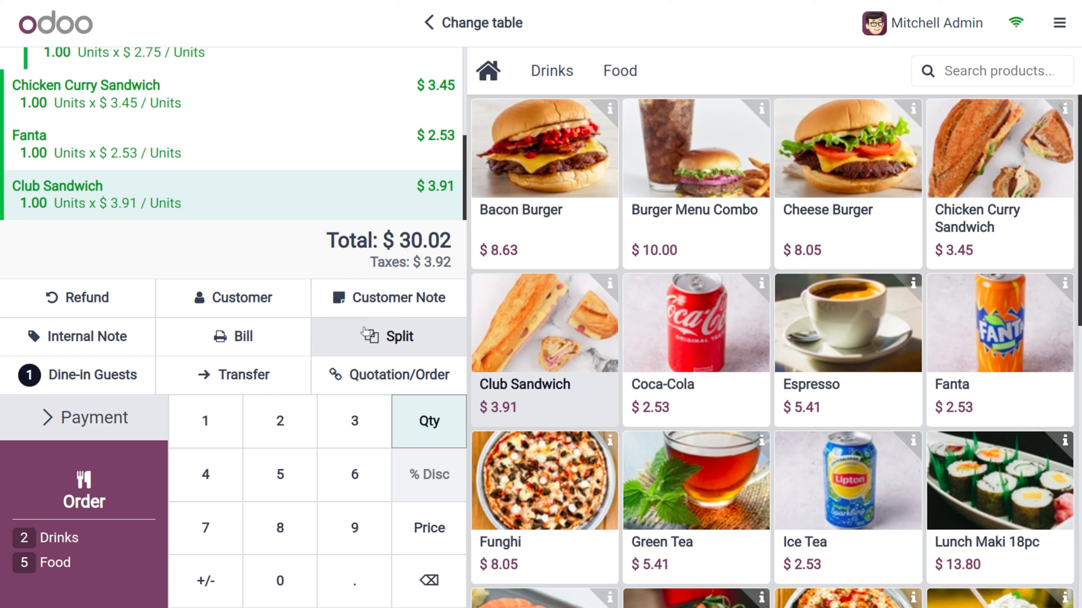
pyautogui.click(397, 337)
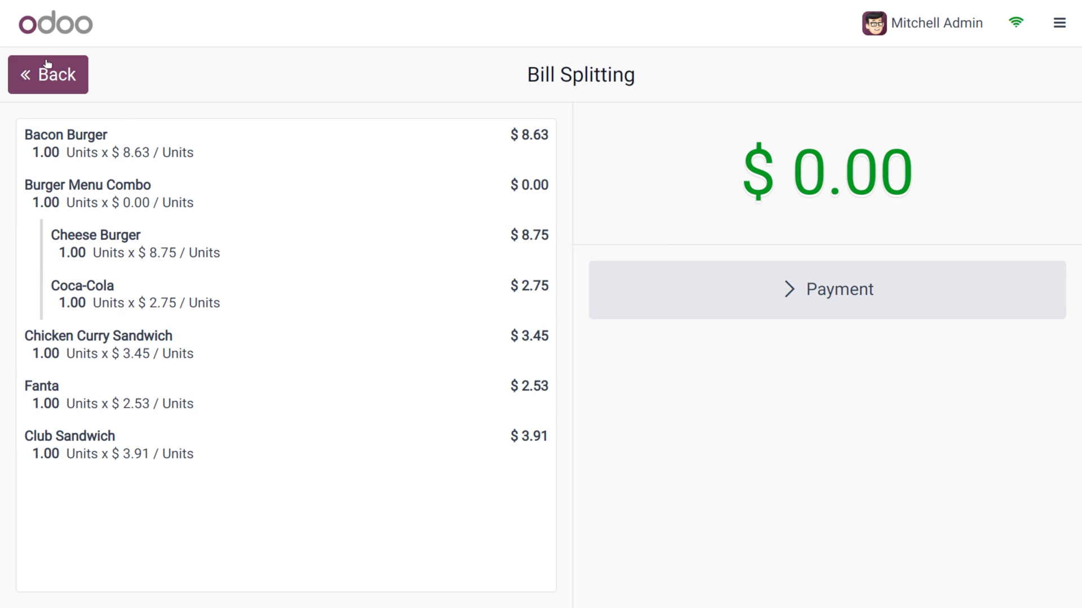
pyautogui.click(47, 75)
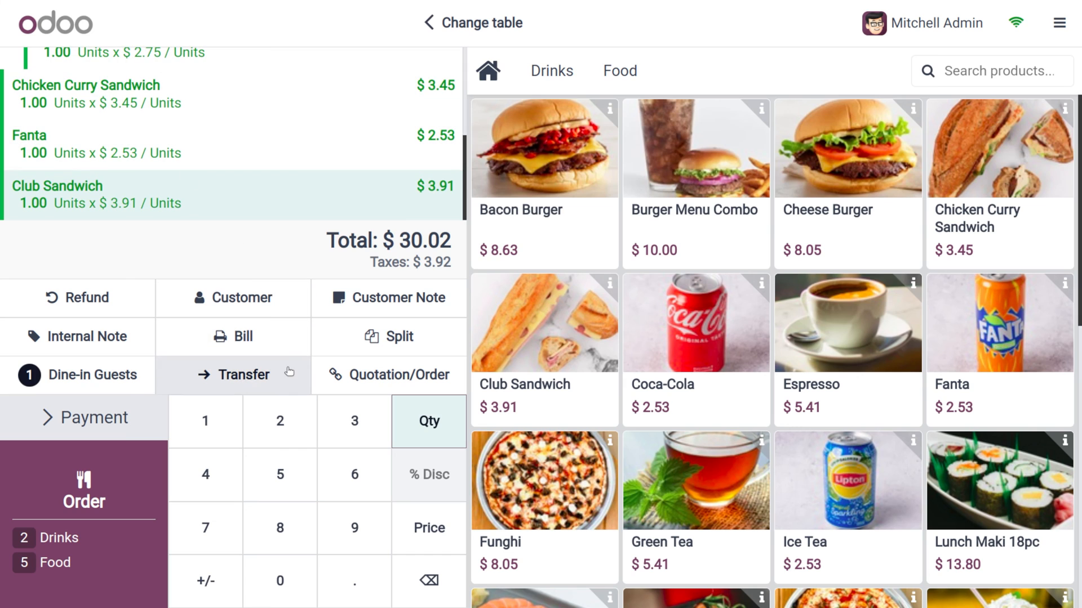
pyautogui.moveTo(283, 290)
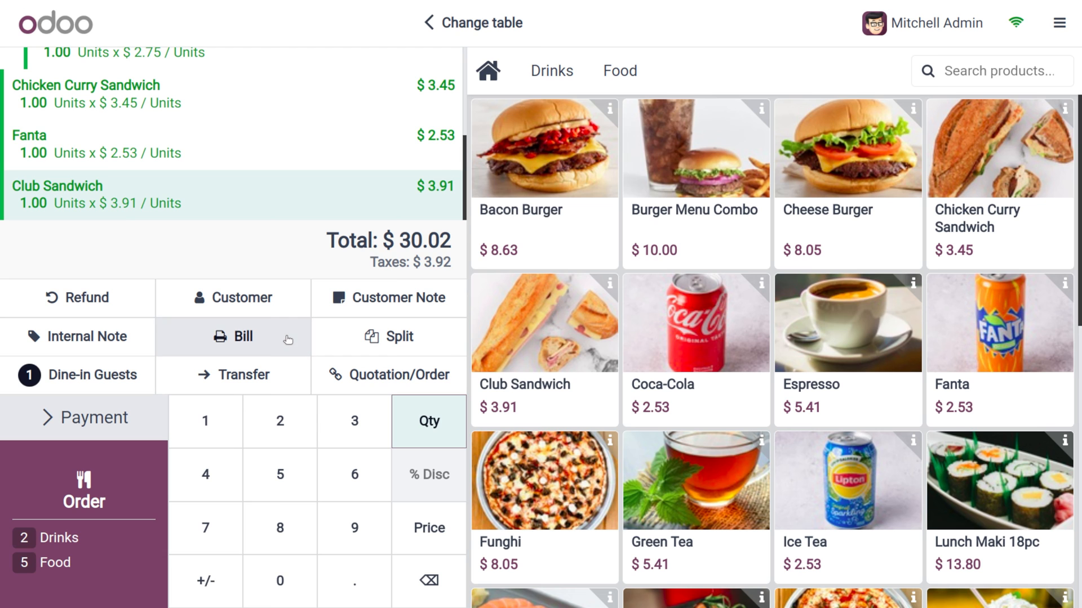
# - Print table 1's $30.02 early bill and save it as a PDF to Downloads
pyautogui.click(231, 337)
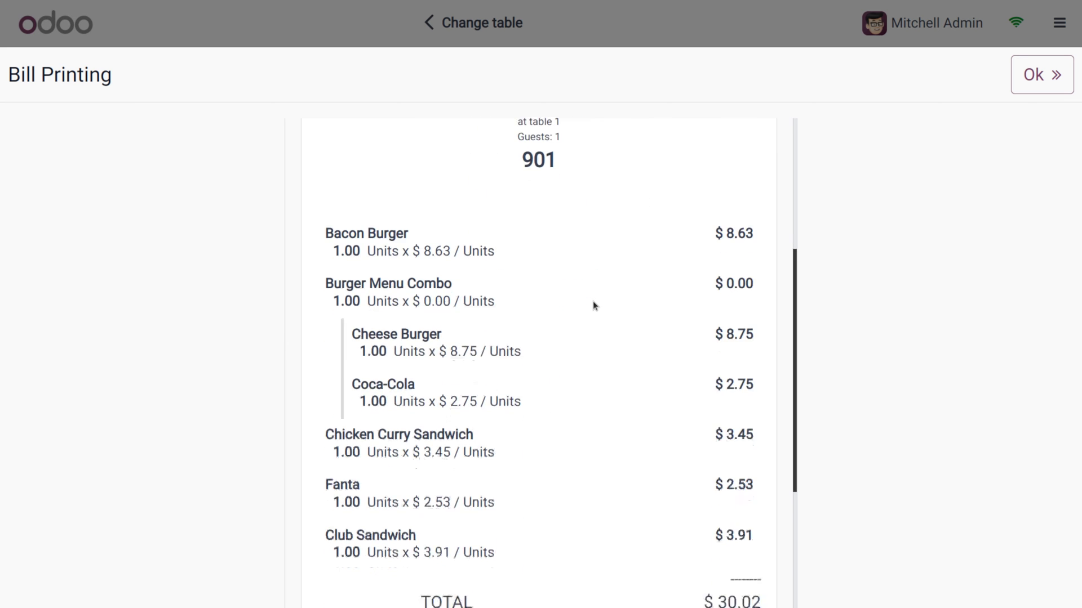
pyautogui.scroll(3)
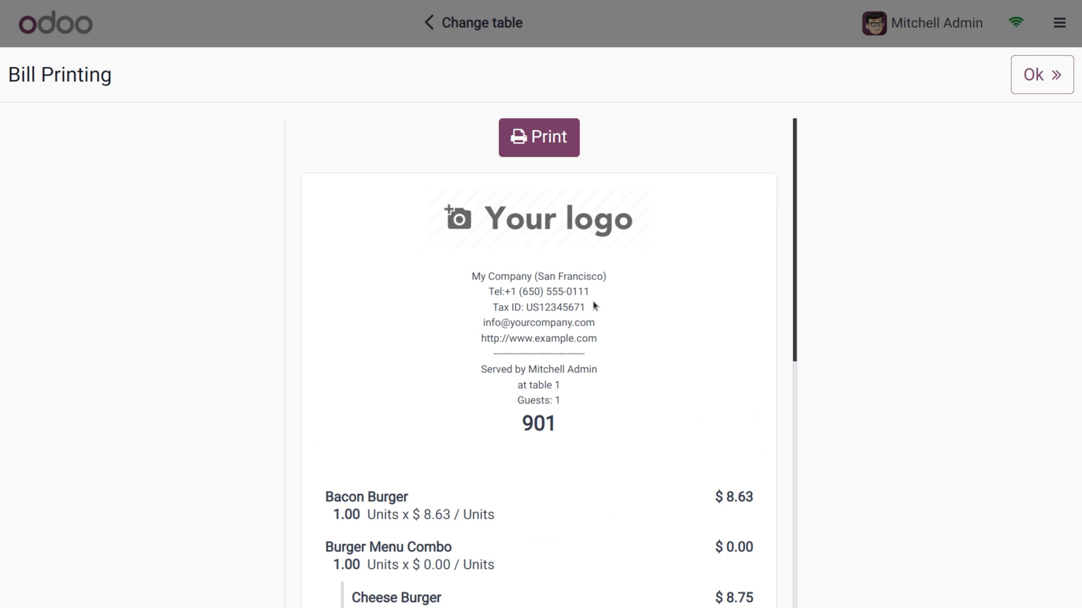
pyautogui.moveTo(539, 137)
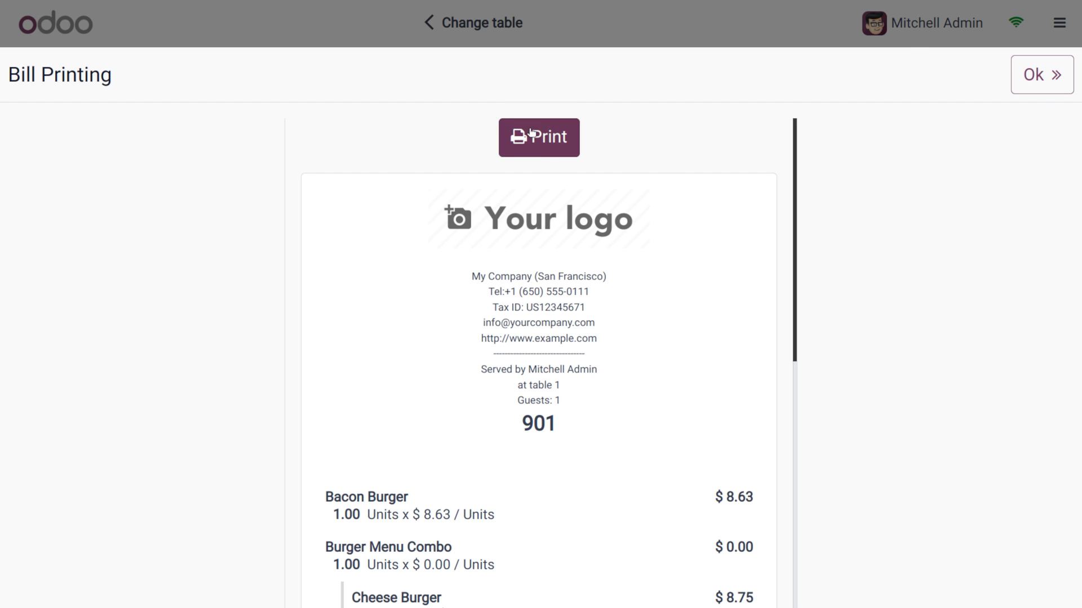
pyautogui.click(538, 137)
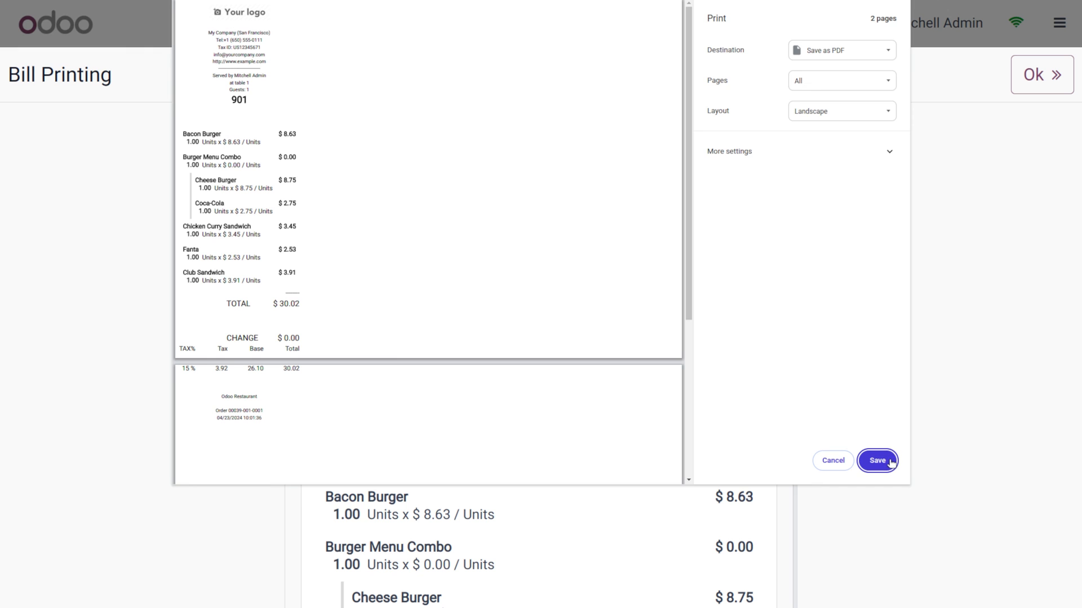
pyautogui.click(878, 461)
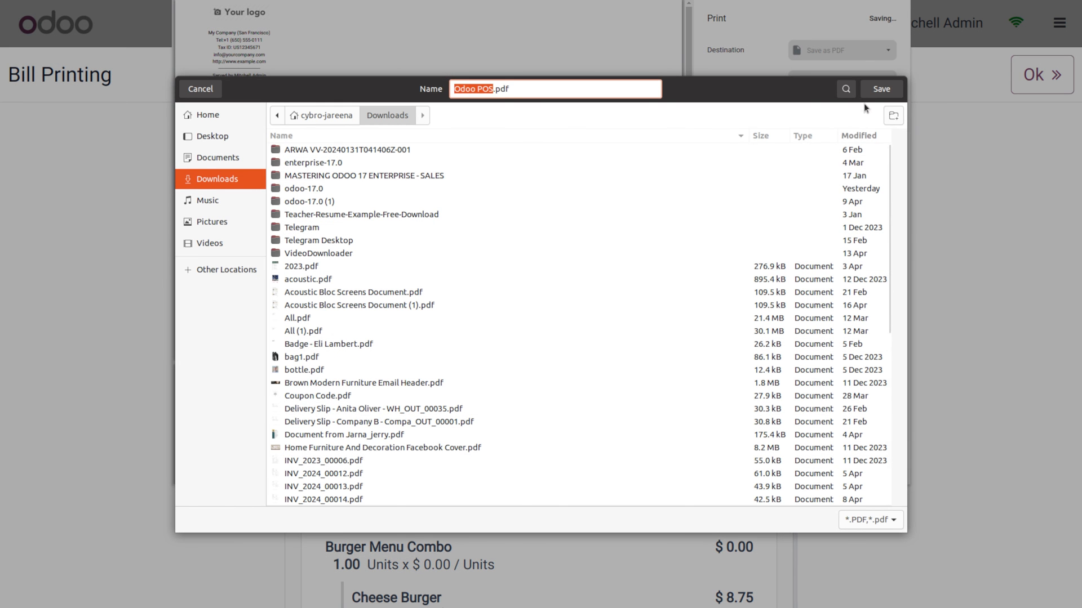
pyautogui.click(882, 88)
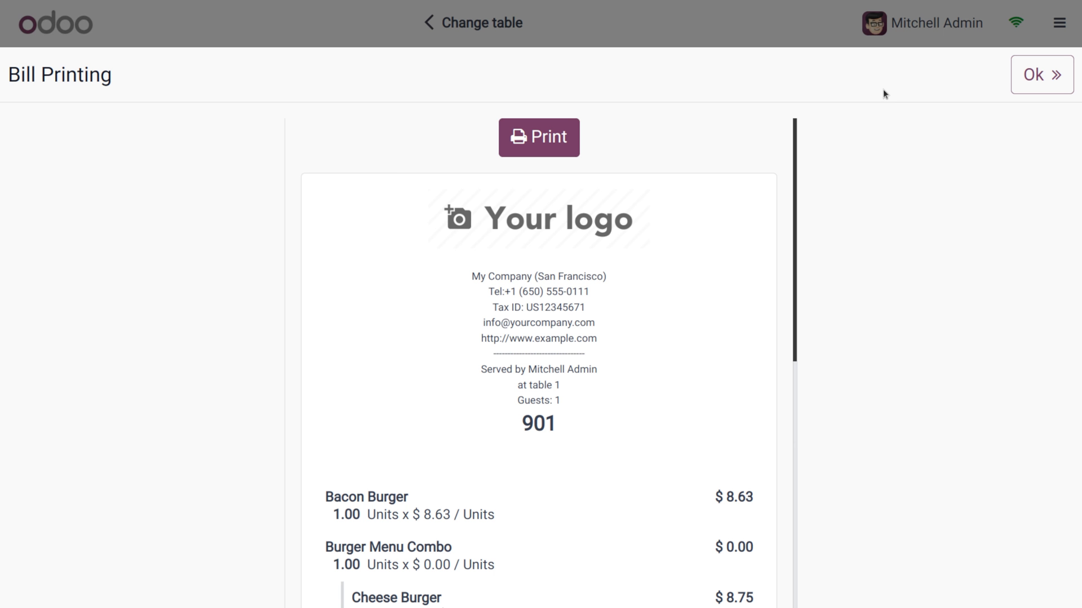
pyautogui.scroll(-3)
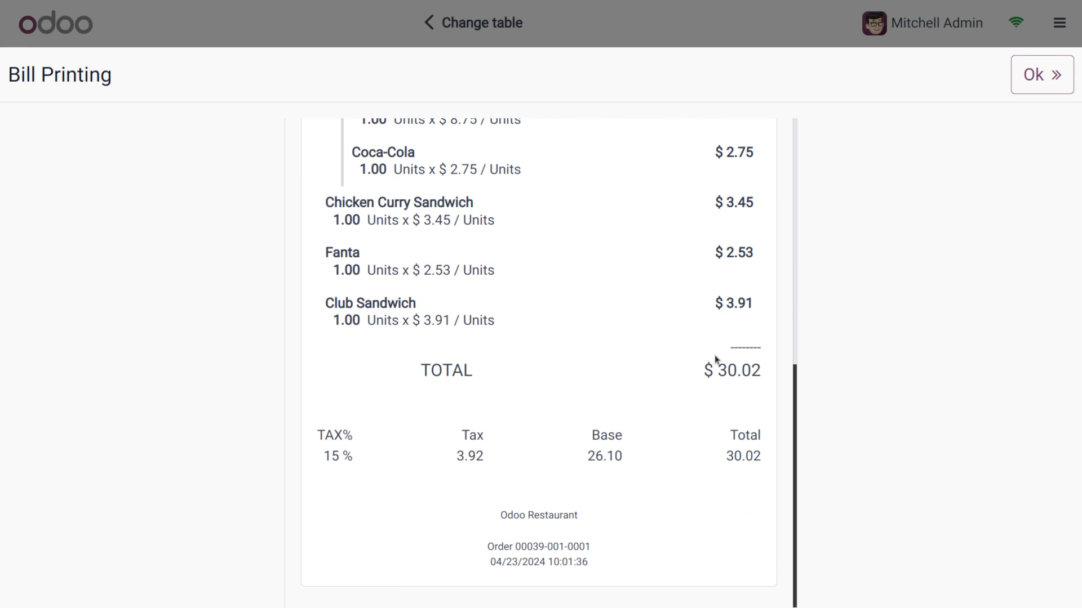
pyautogui.scroll(3)
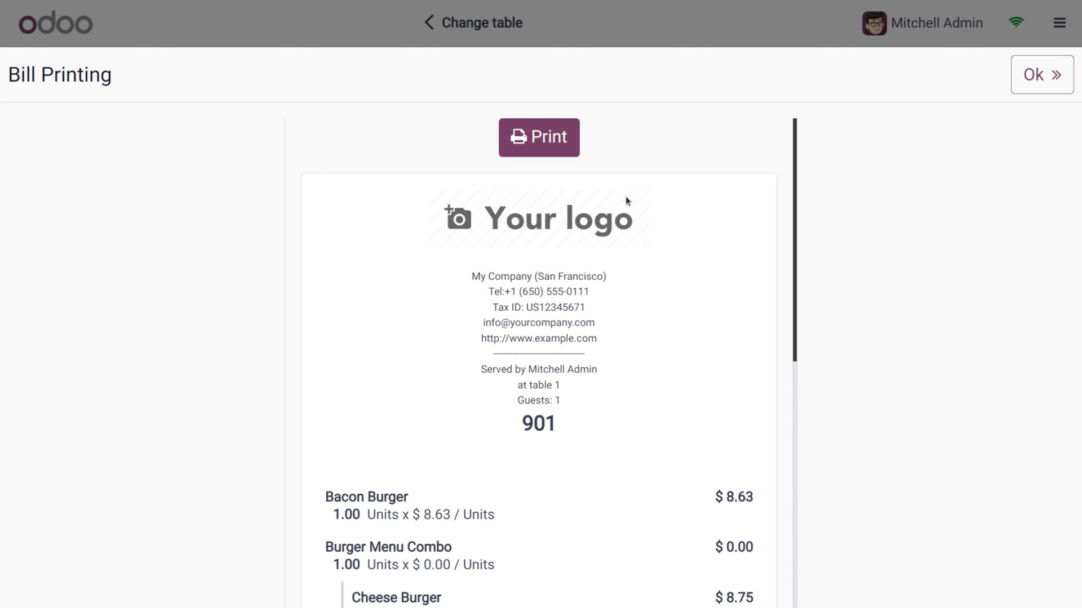